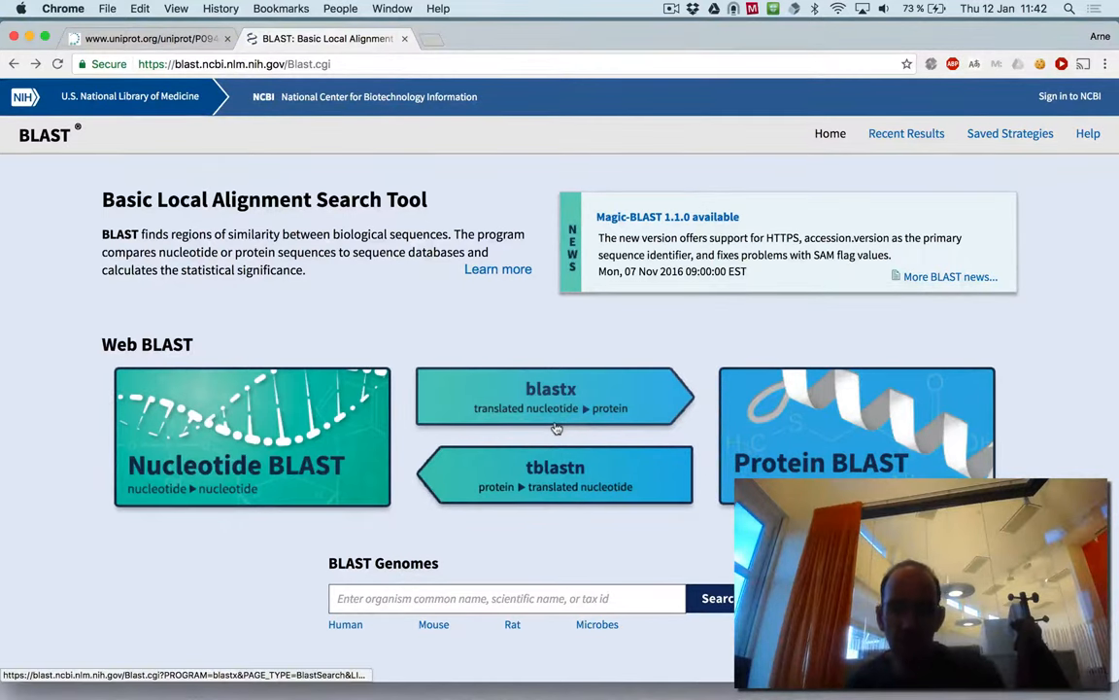
{"action": "mouse_move", "coordinate": [874, 420]}
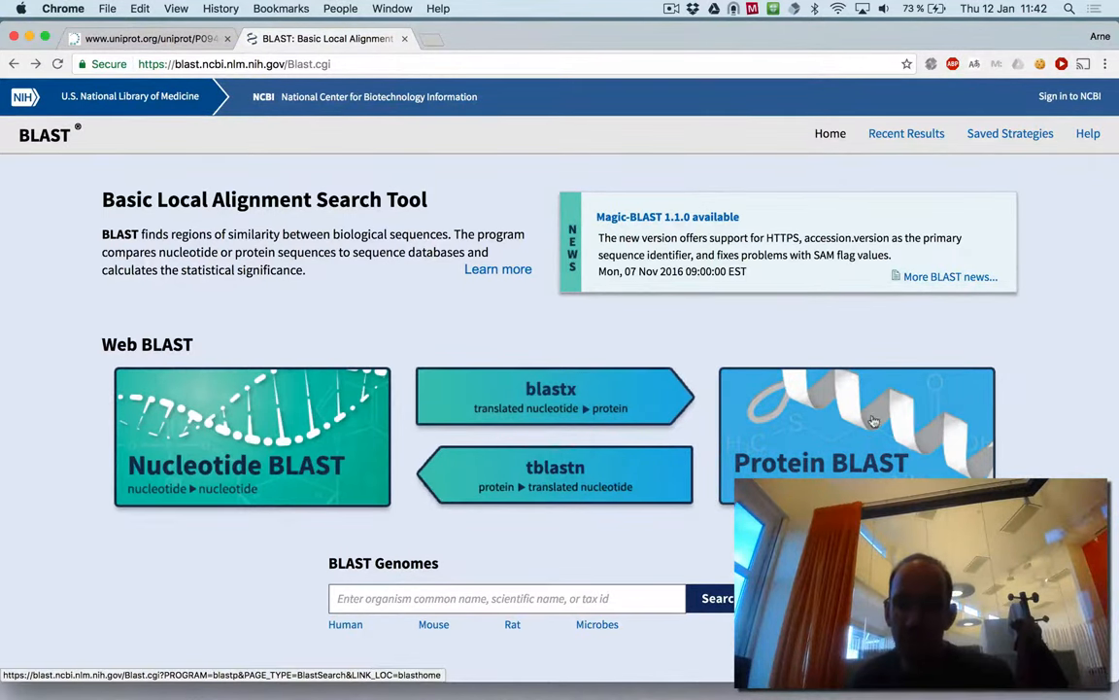
{"action": "mouse_move", "coordinate": [859, 420]}
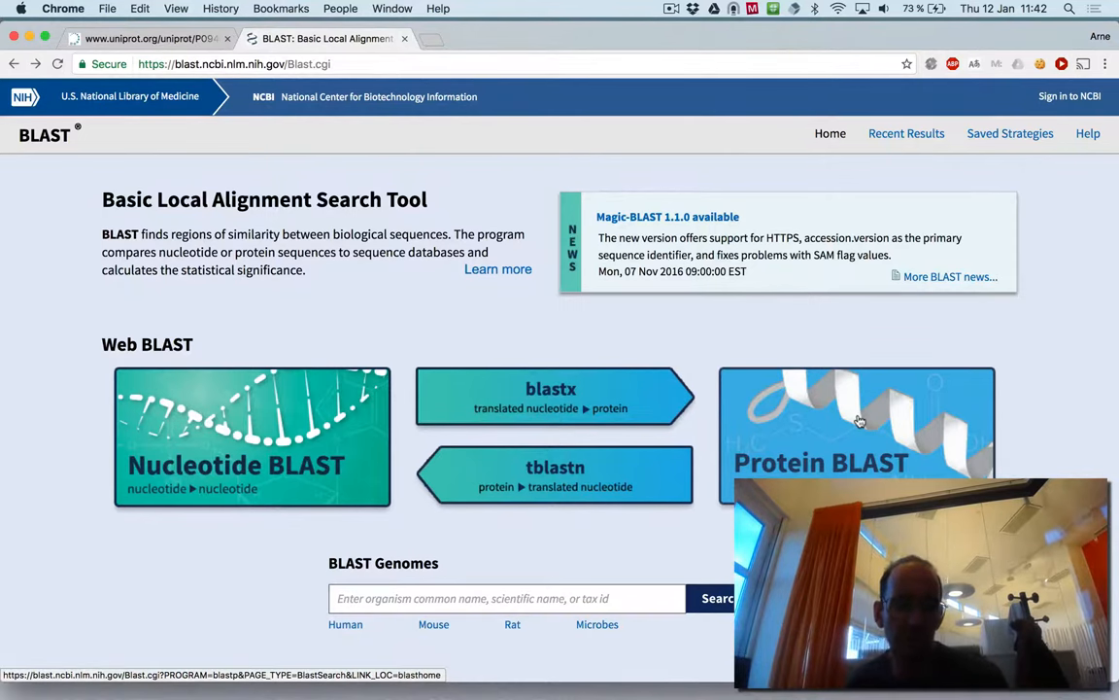
{"action": "mouse_move", "coordinate": [309, 455]}
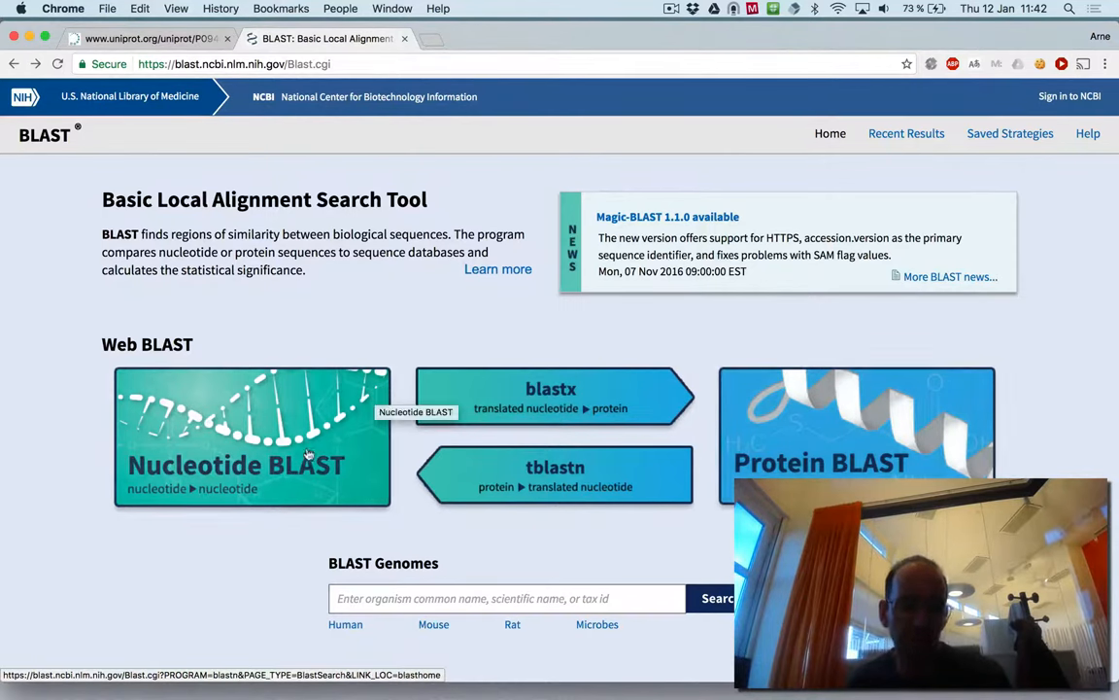
{"action": "mouse_move", "coordinate": [575, 455]}
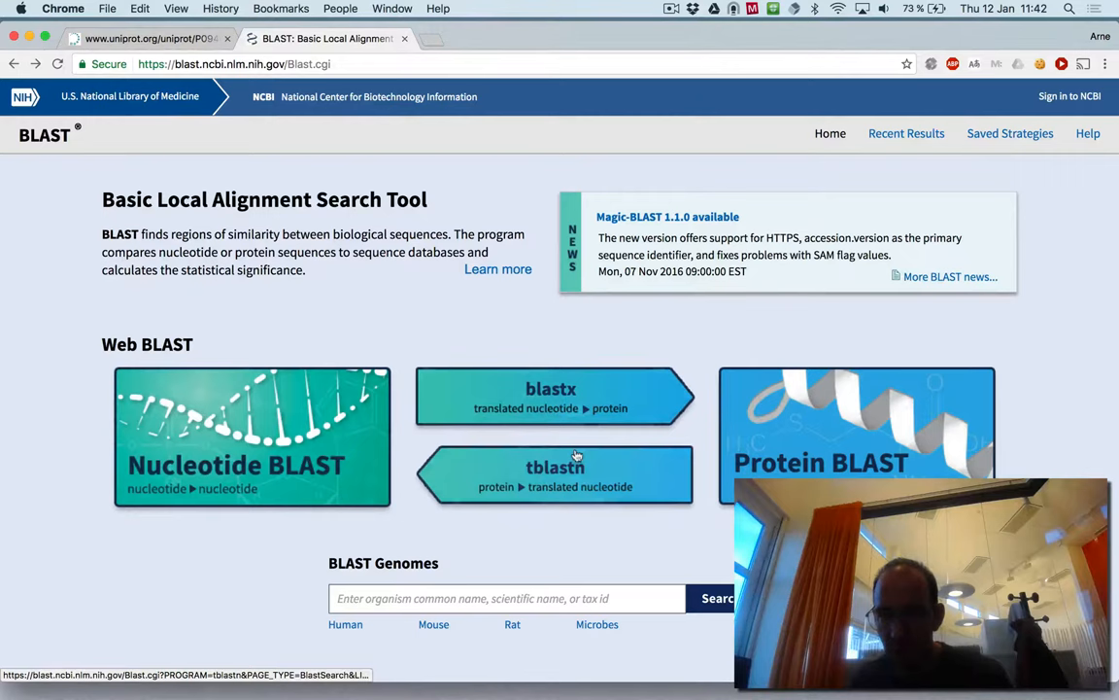
{"action": "mouse_move", "coordinate": [476, 396]}
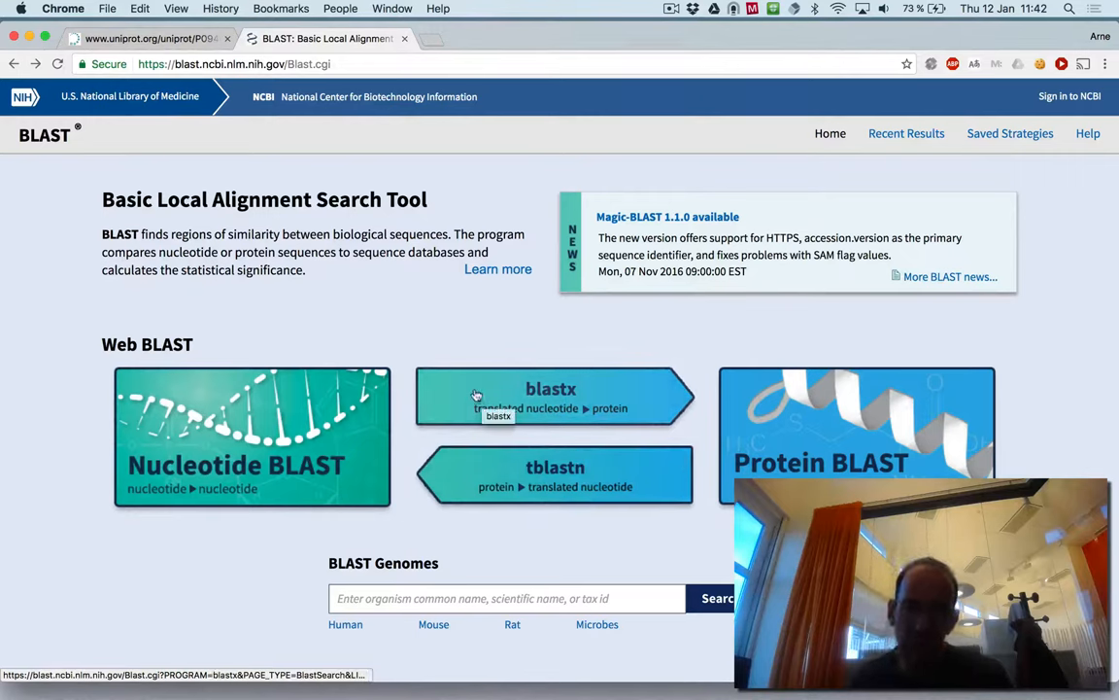
{"action": "mouse_move", "coordinate": [637, 482]}
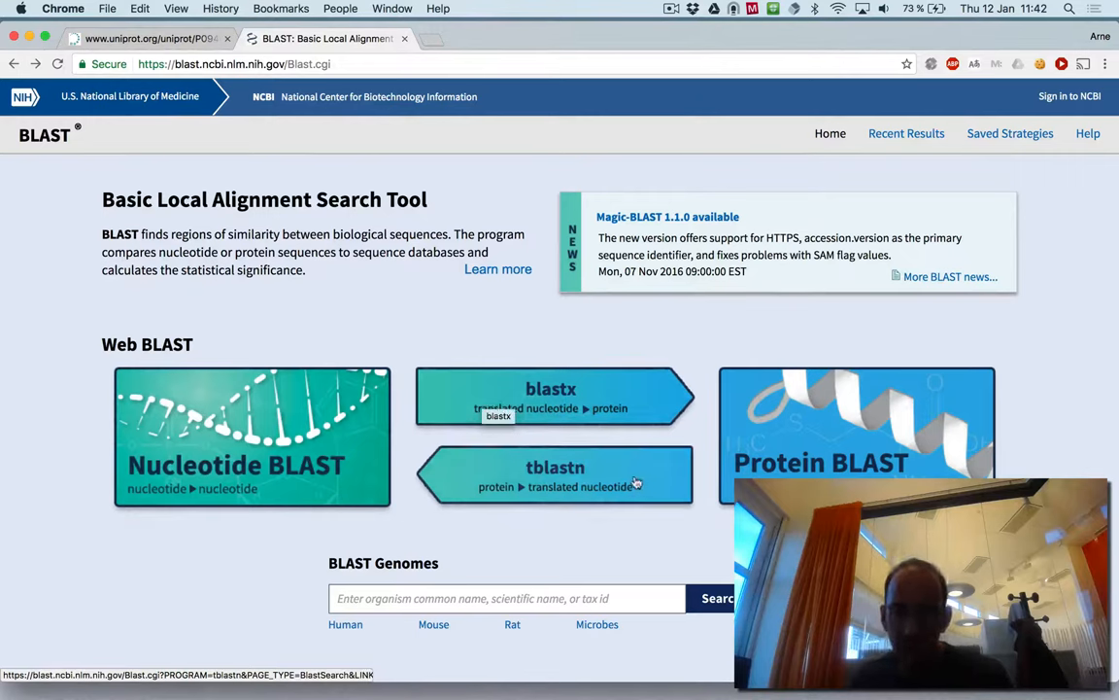
{"action": "mouse_move", "coordinate": [766, 439]}
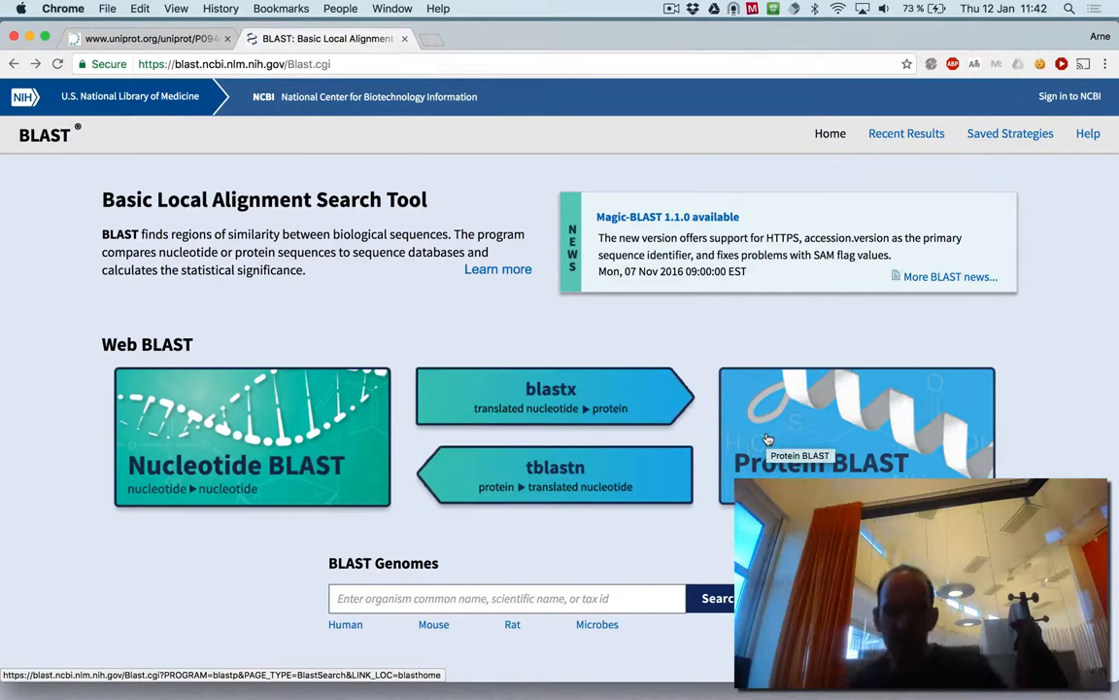
{"action": "mouse_move", "coordinate": [874, 431]}
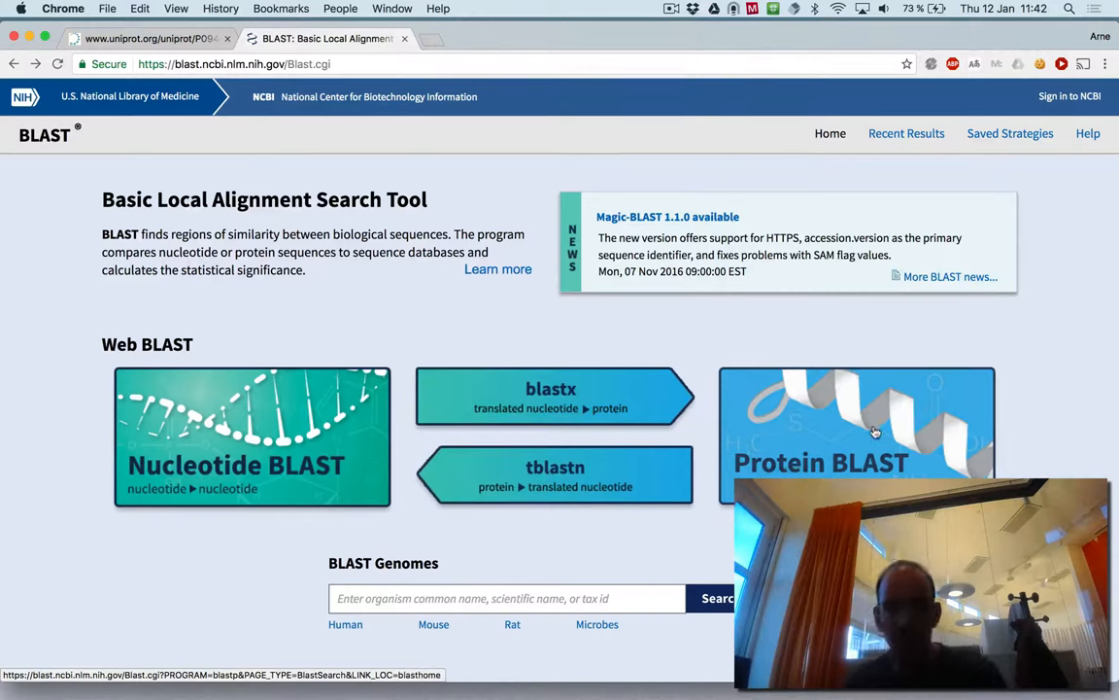
Start a Protein BLAST search for the mouse nucleolin sequence against UniProtKB/Swiss-Prot.
{"action": "left_click", "coordinate": [855, 428]}
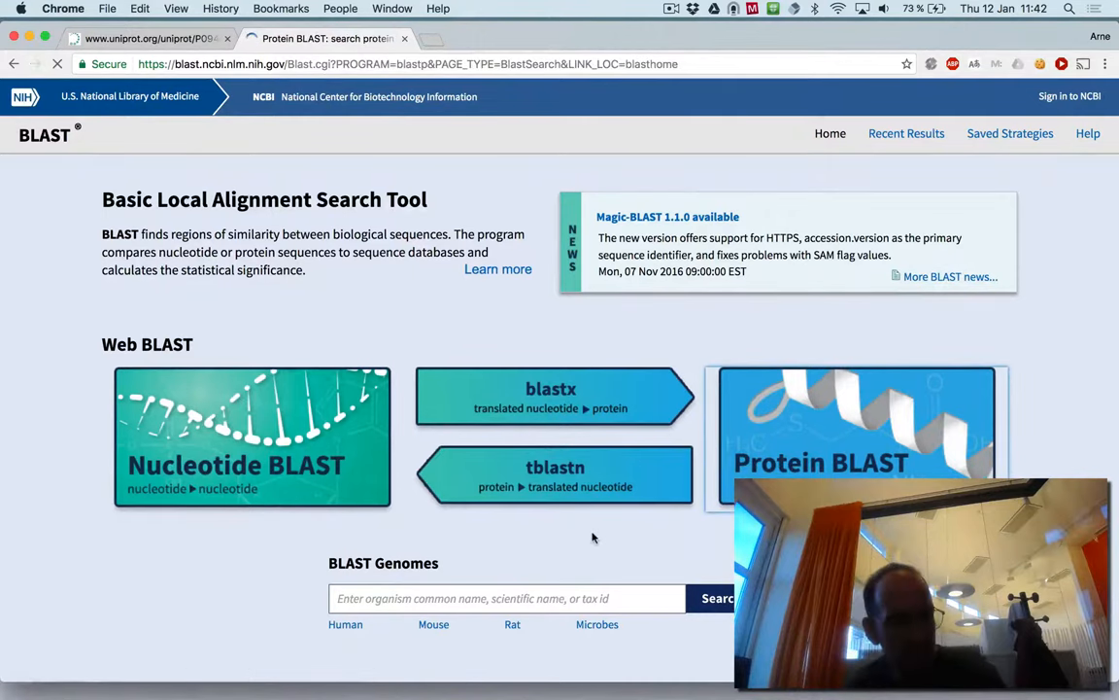
{"action": "left_click", "coordinate": [859, 438]}
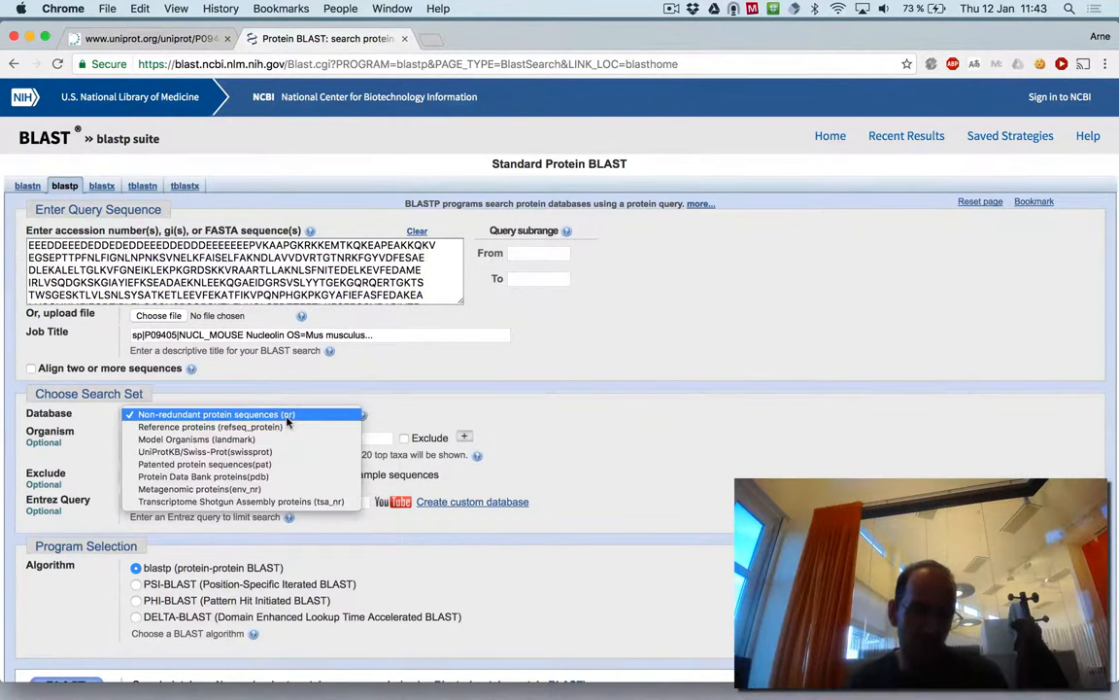
{"action": "mouse_move", "coordinate": [206, 451]}
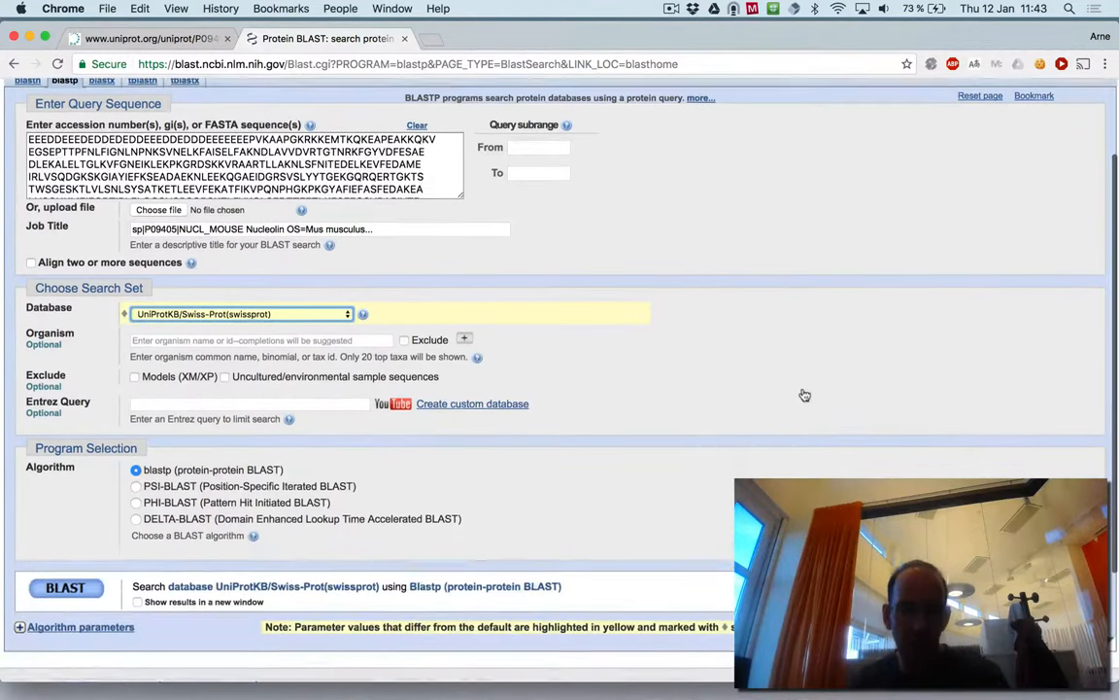
Submit the nucleolin blastp job and reach the status page reporting Searching.
{"action": "scroll", "scroll_direction": "down", "scroll_amount": 3}
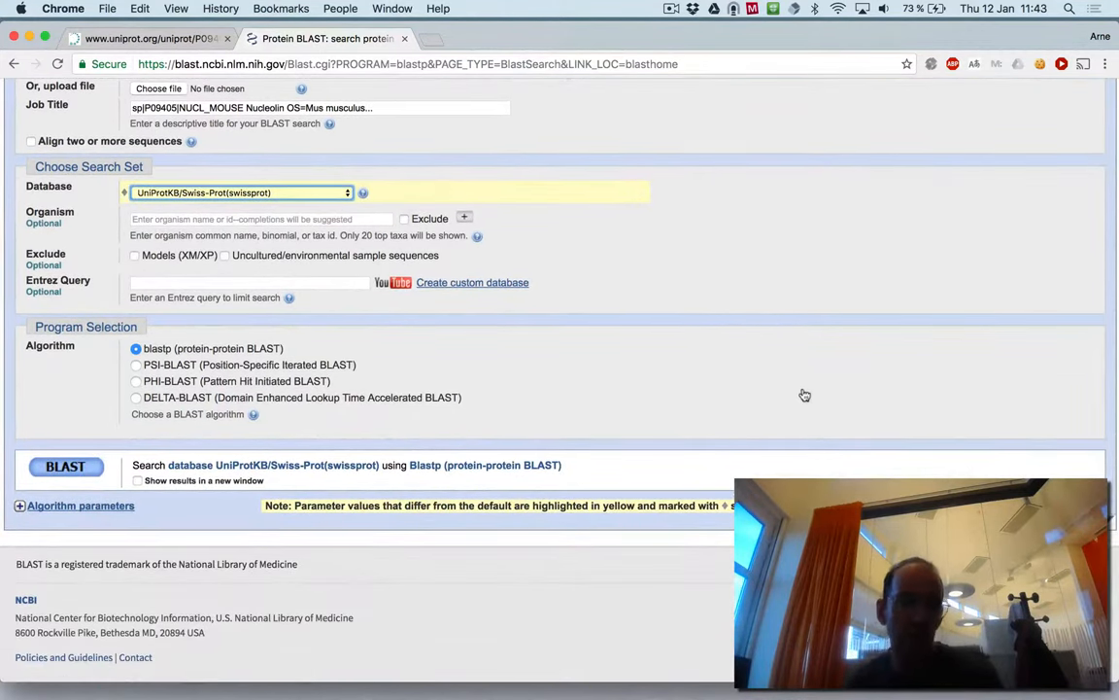
{"action": "mouse_move", "coordinate": [467, 366]}
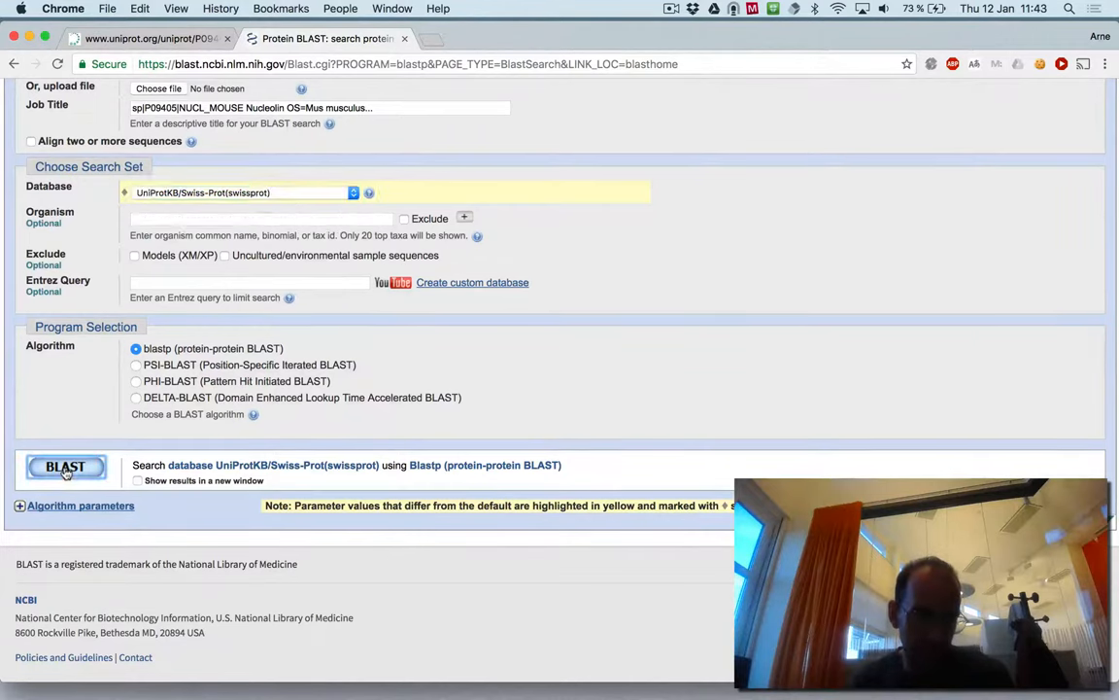
{"action": "left_click", "coordinate": [66, 466]}
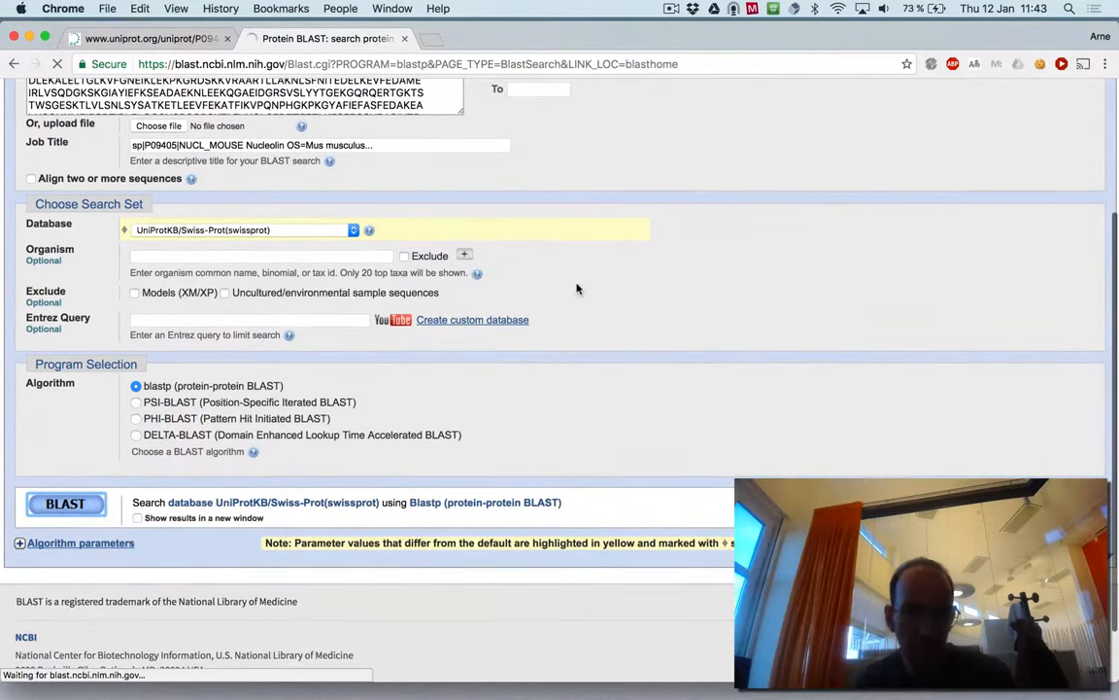
{"action": "scroll", "scroll_direction": "down", "scroll_amount": 3}
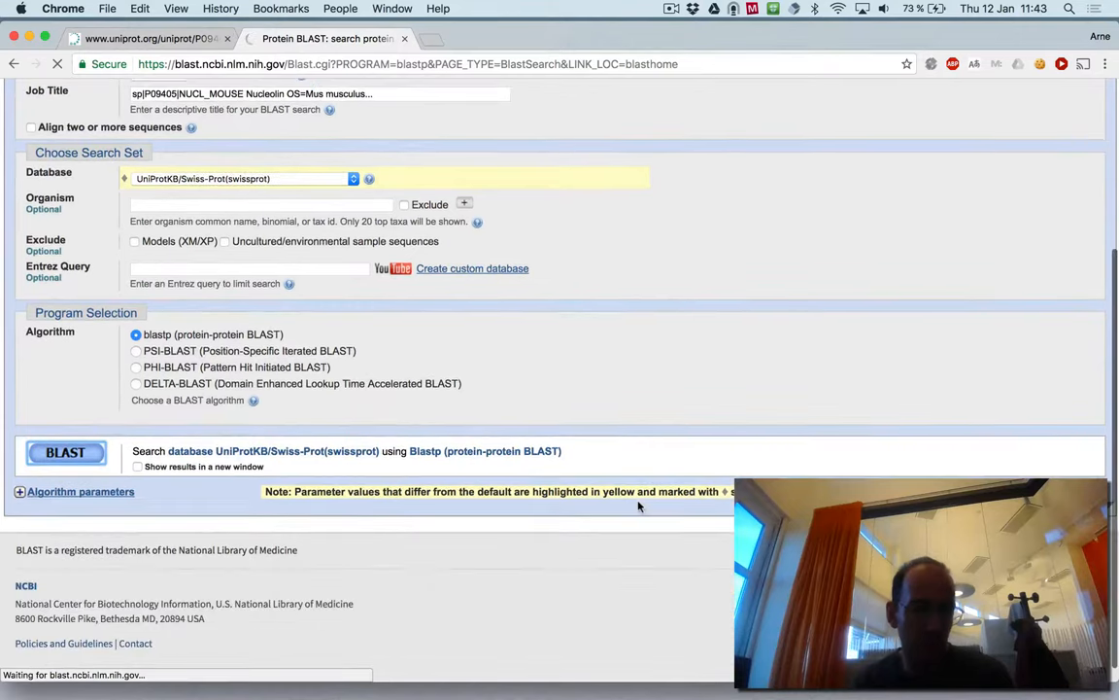
{"action": "mouse_move", "coordinate": [521, 265]}
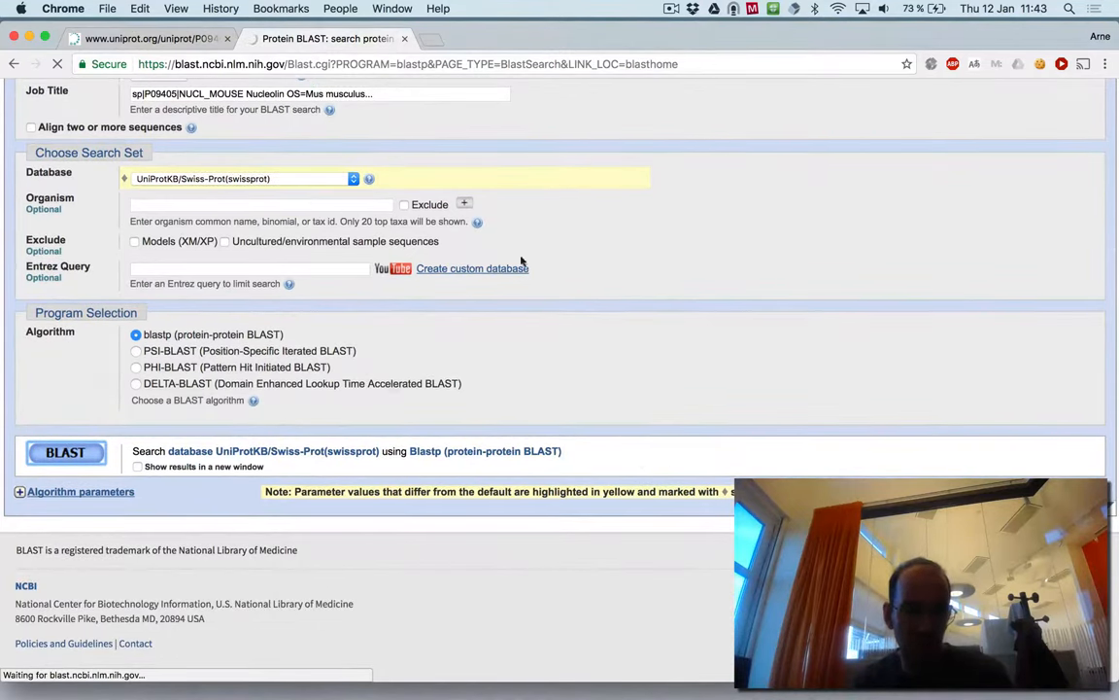
{"action": "left_click", "coordinate": [66, 451]}
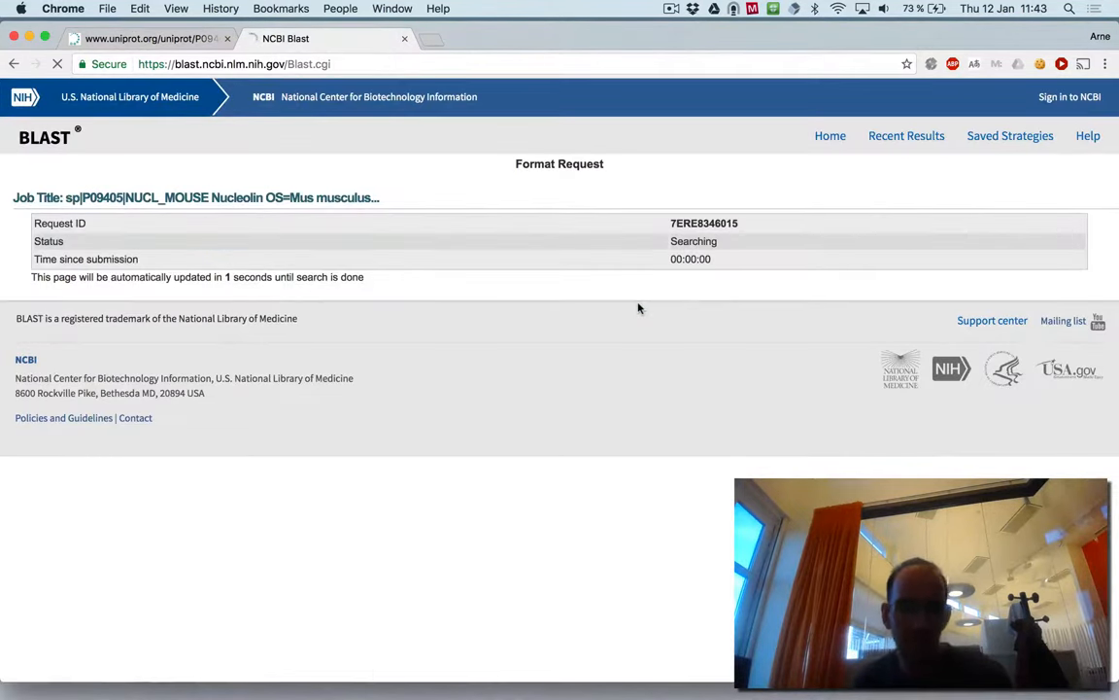